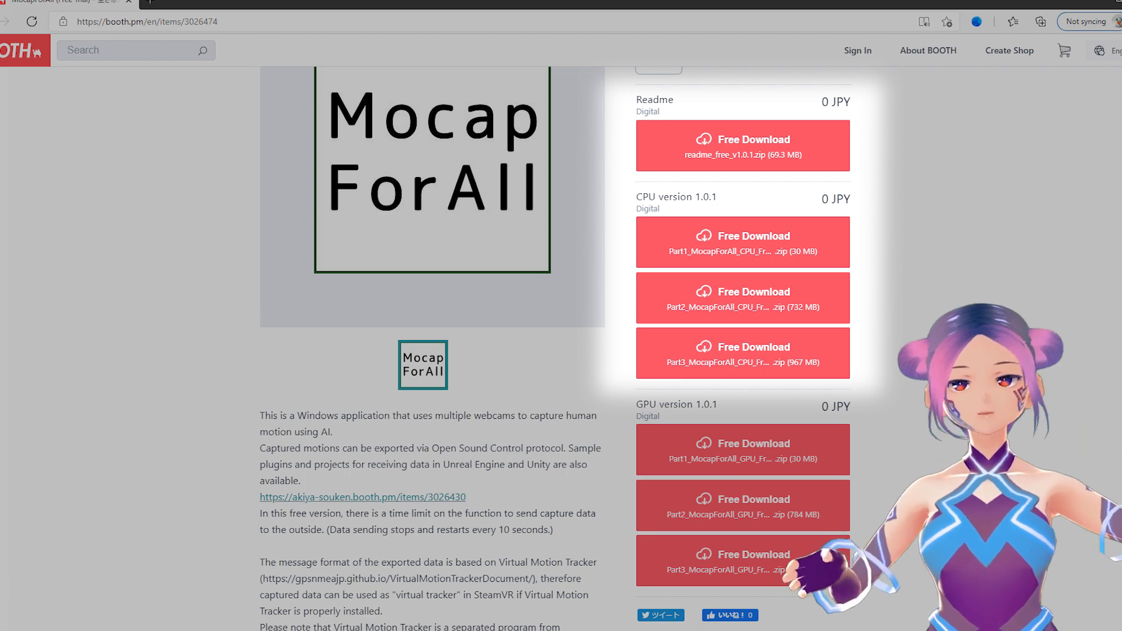
Extract readme_free_v1.0.1.zip with 7-Zip into its own folder
right_click(570, 125)
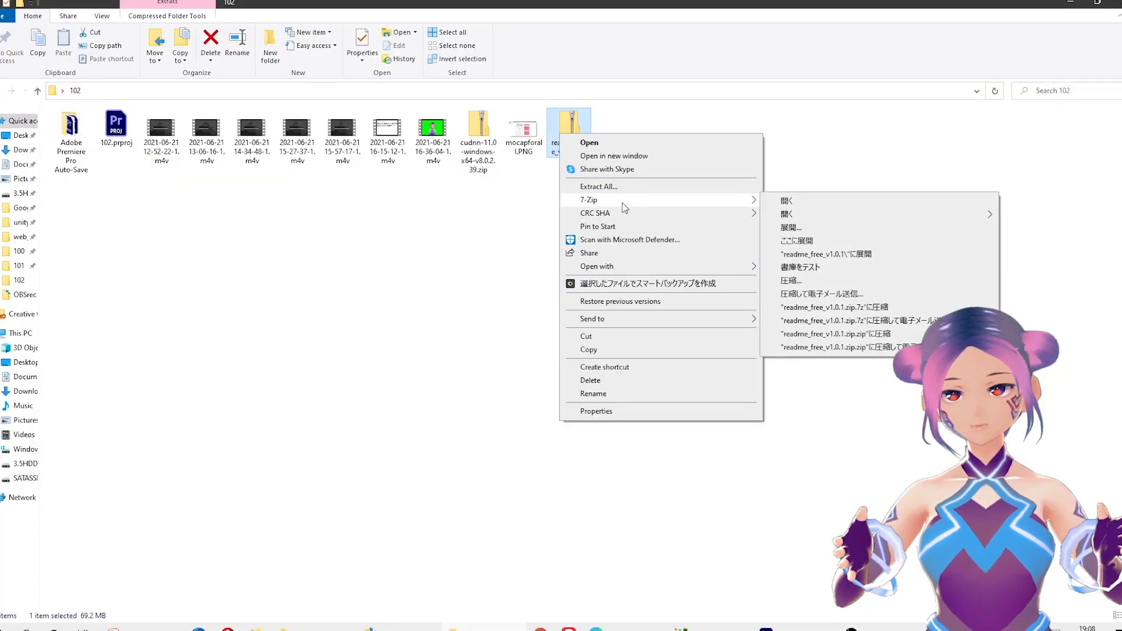
left_click(791, 228)
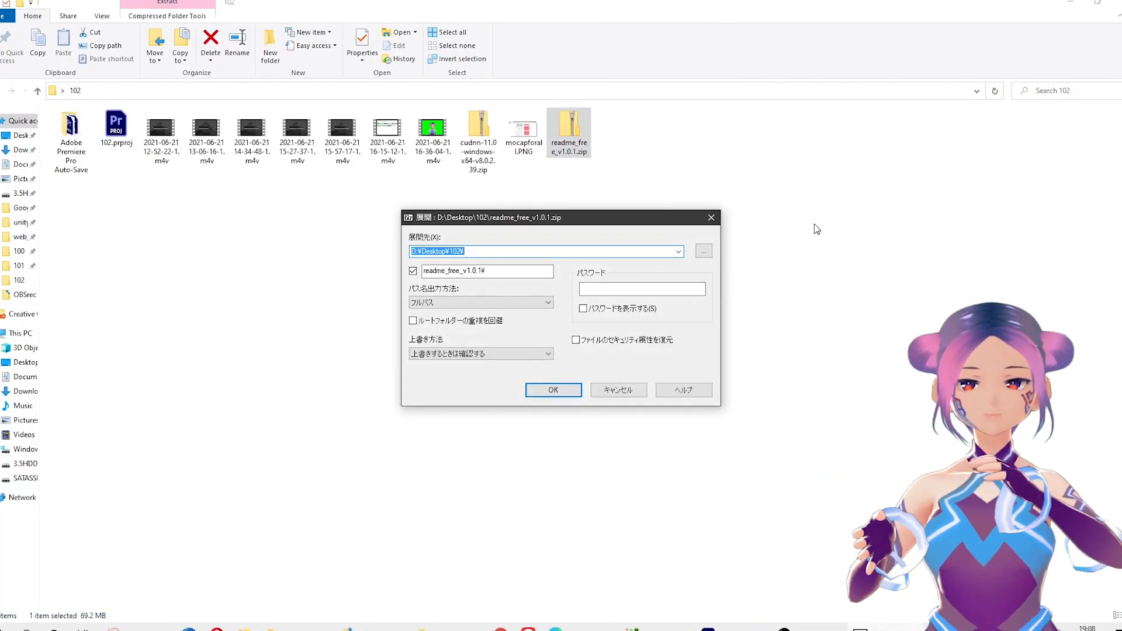
left_click(553, 390)
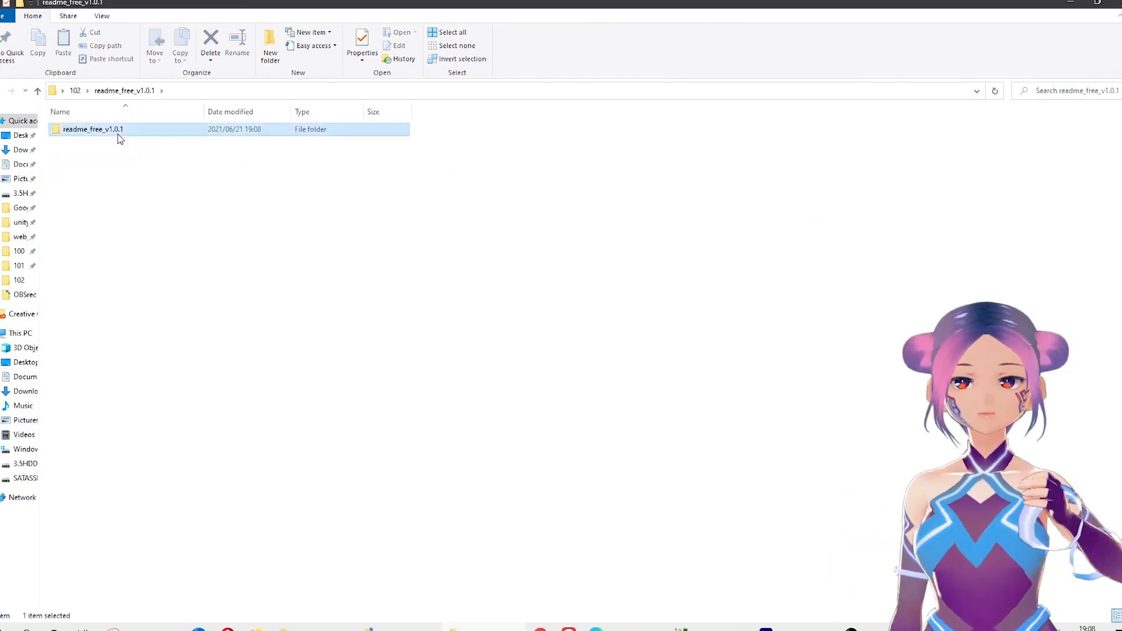
Run Unzip_CPU_Free_v1.0.1.cmd from inside the extracted readme folder
double_click(93, 129)
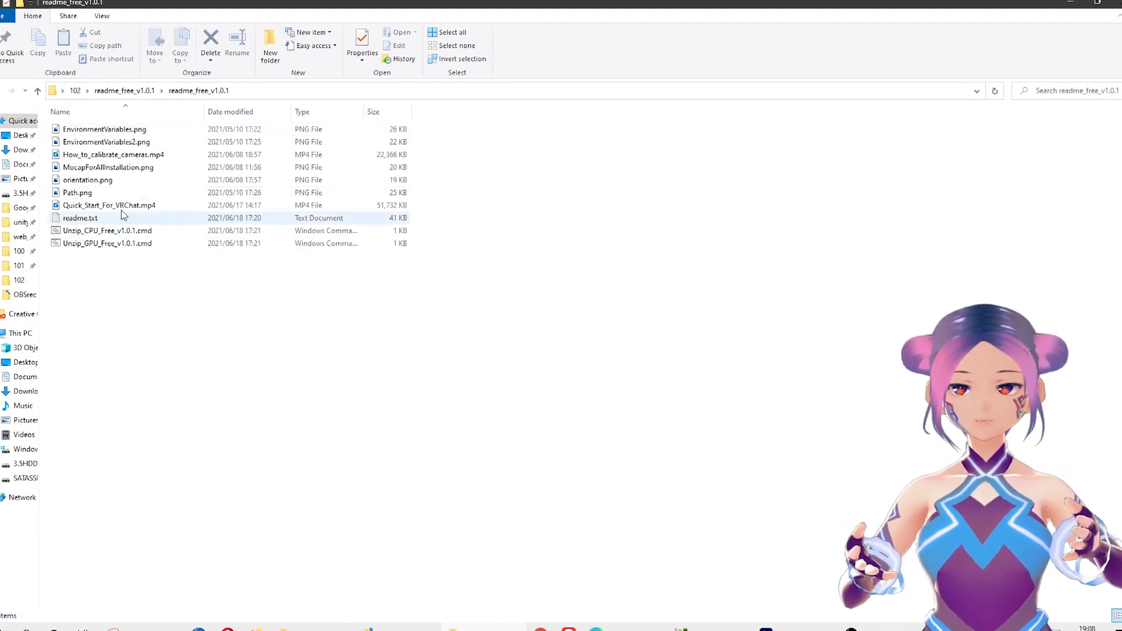
left_click(108, 230)
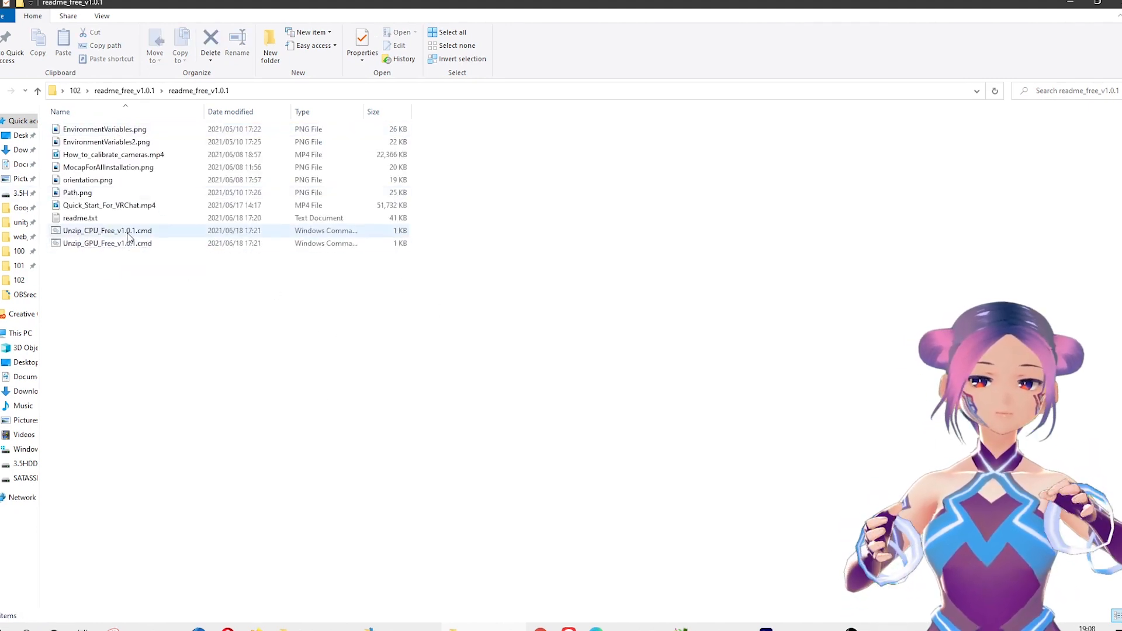
left_click(108, 230)
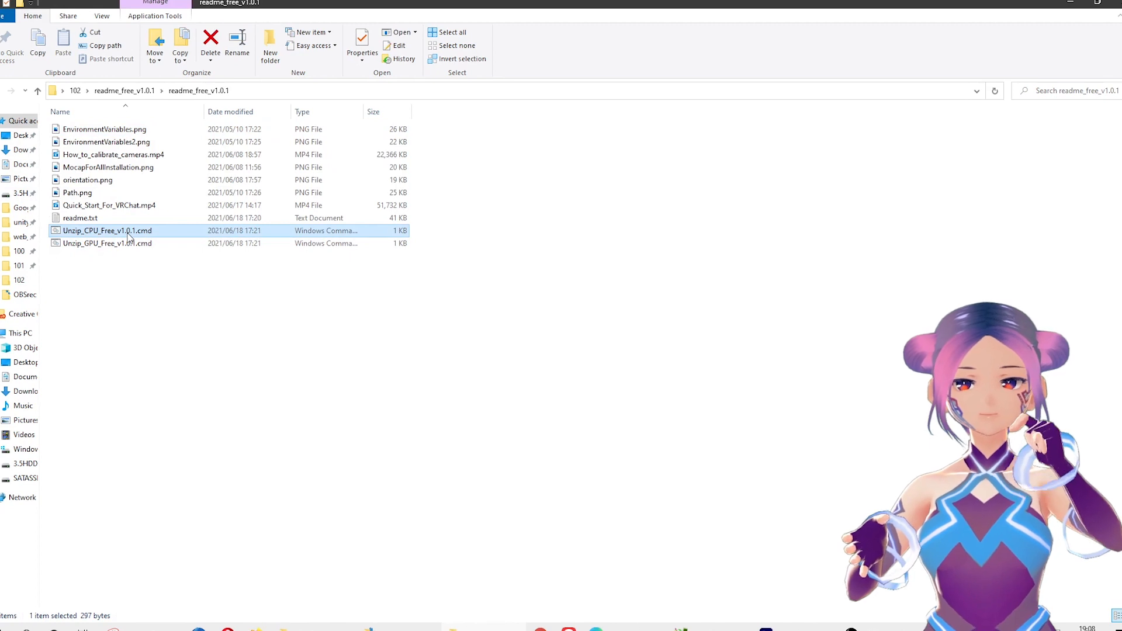
double_click(108, 231)
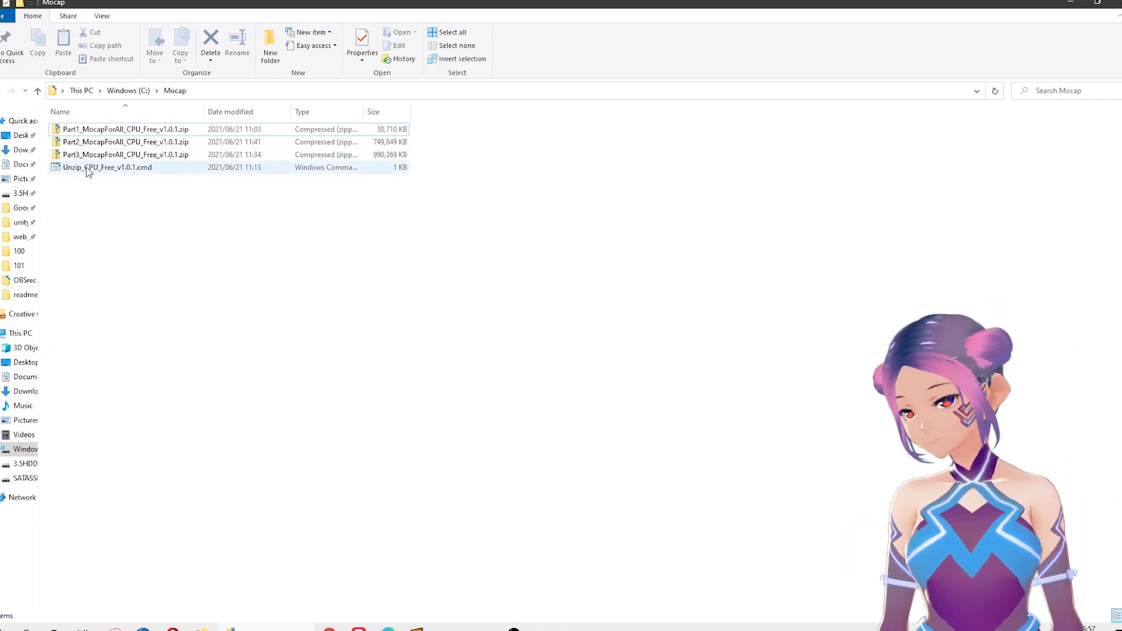
Run the CPU unzip script in C:\Mocap and enter the new MocapForAll_CPU_Free_v1.0.1 folder
double_click(106, 168)
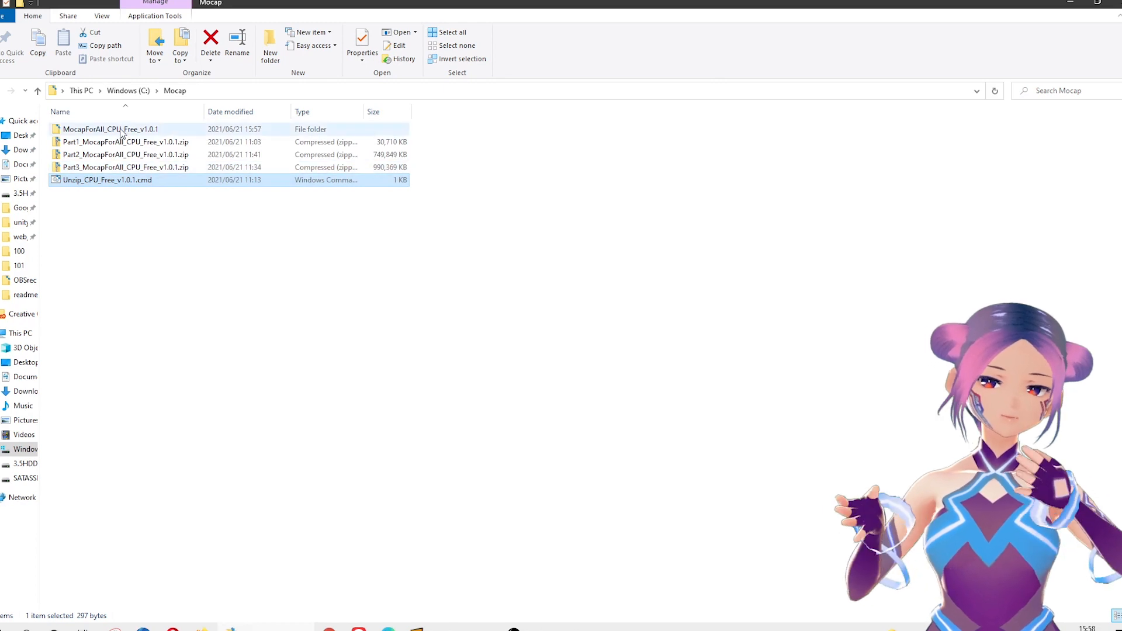
left_click(111, 128)
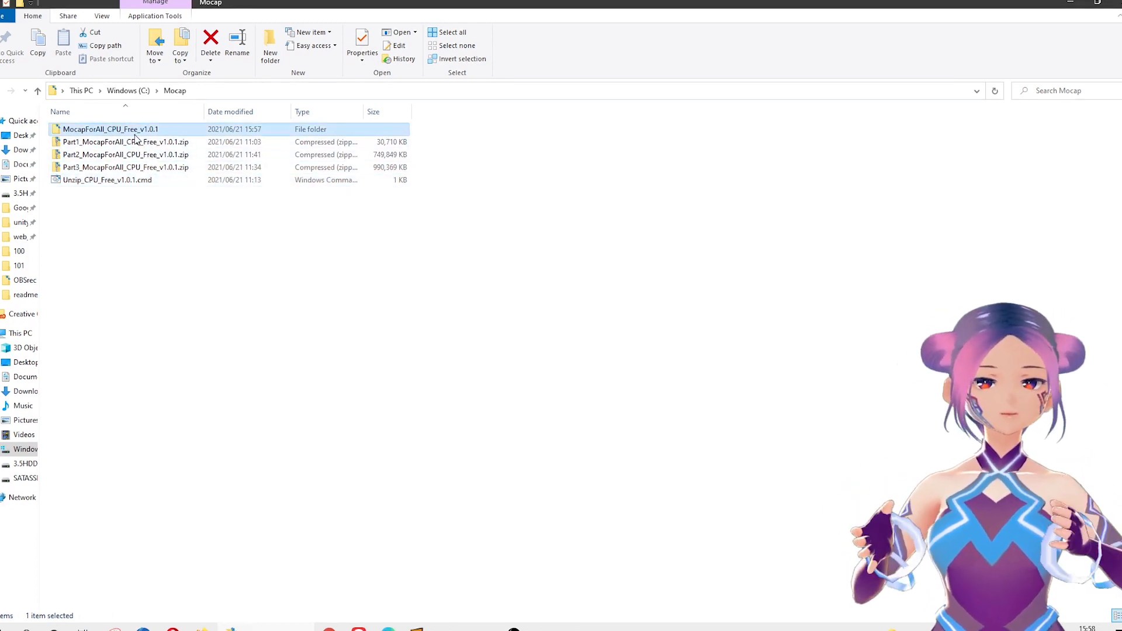
double_click(110, 128)
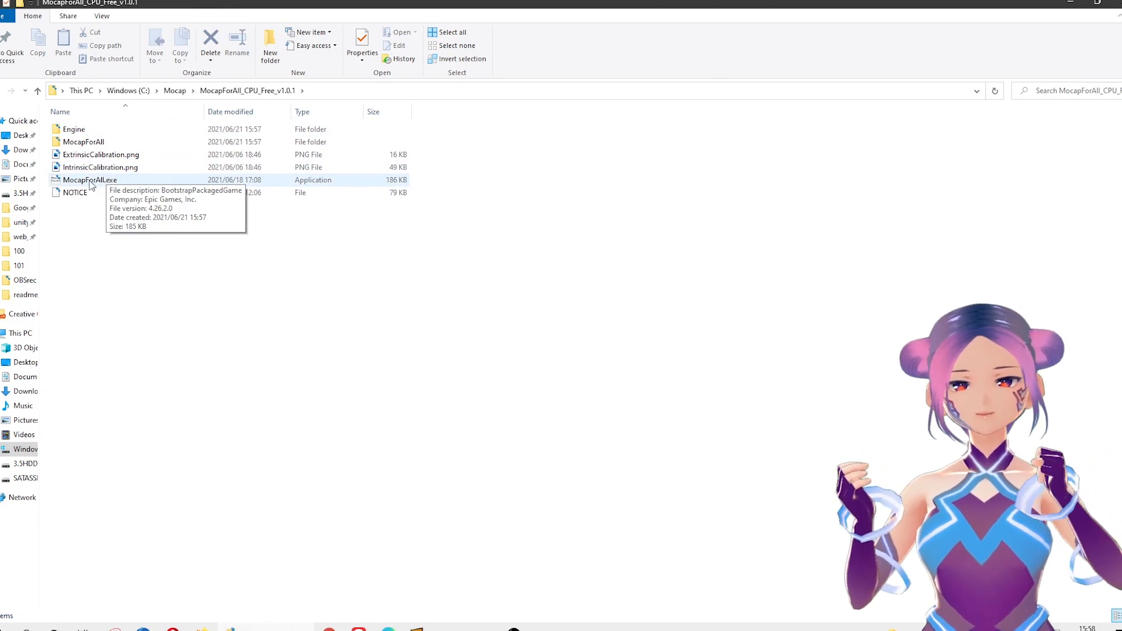
Launch MocapForAll maximised and add two camera slots
double_click(89, 180)
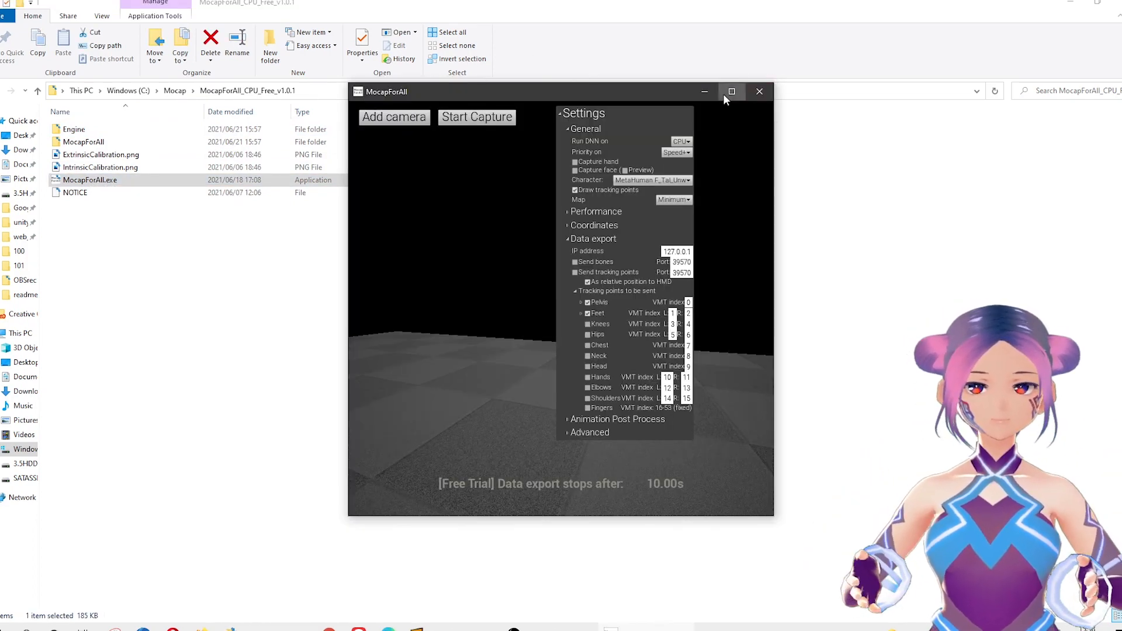
left_click(732, 92)
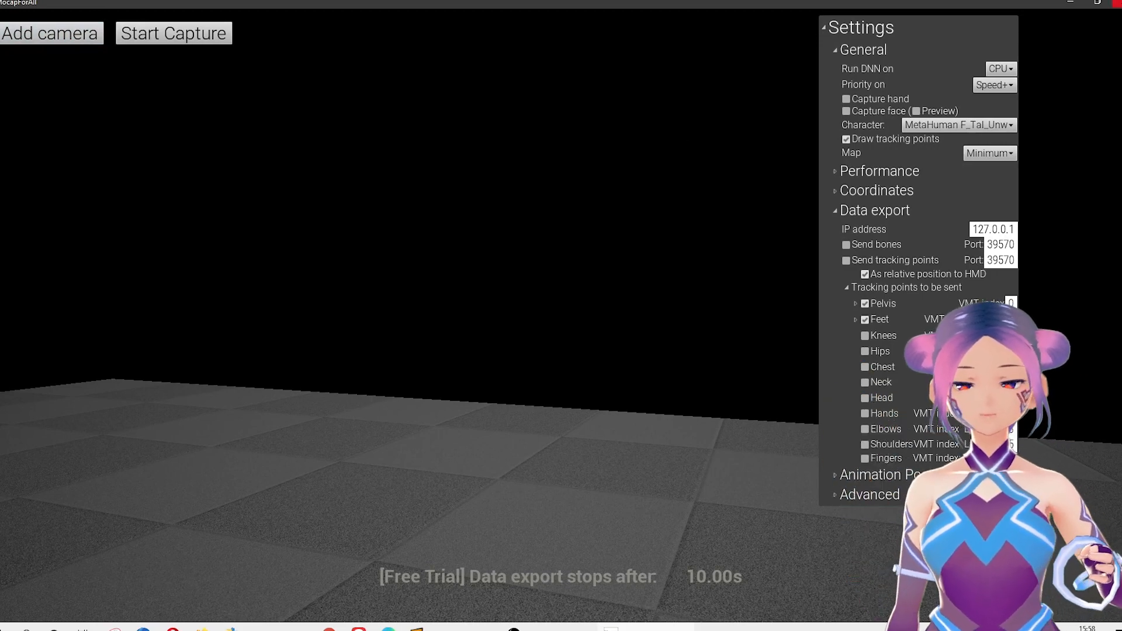
left_click(50, 33)
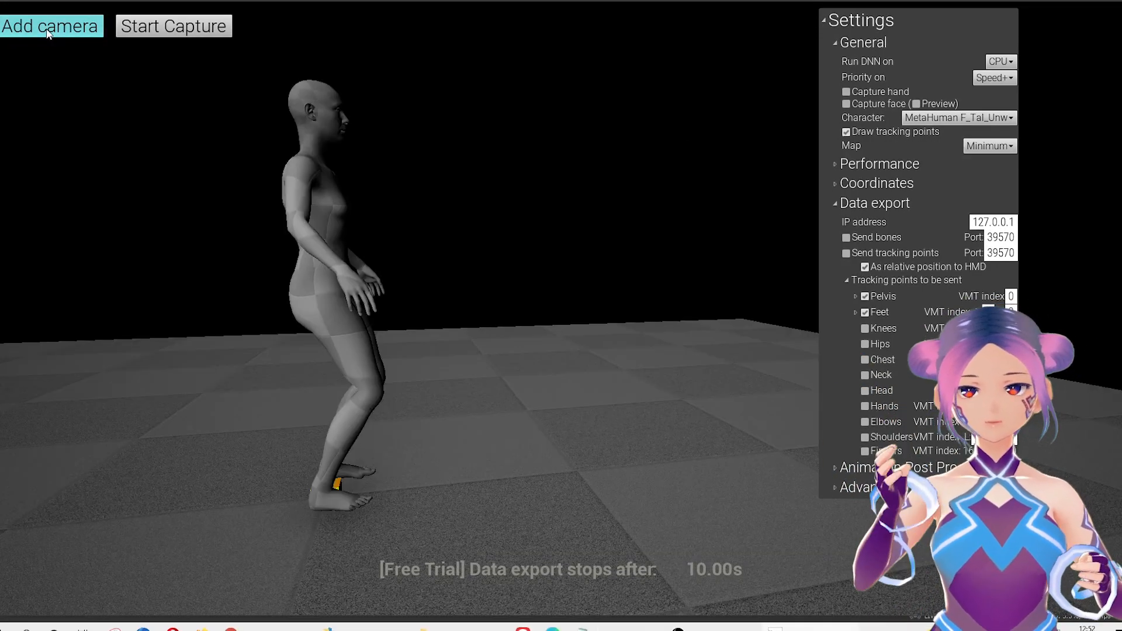
left_click(50, 25)
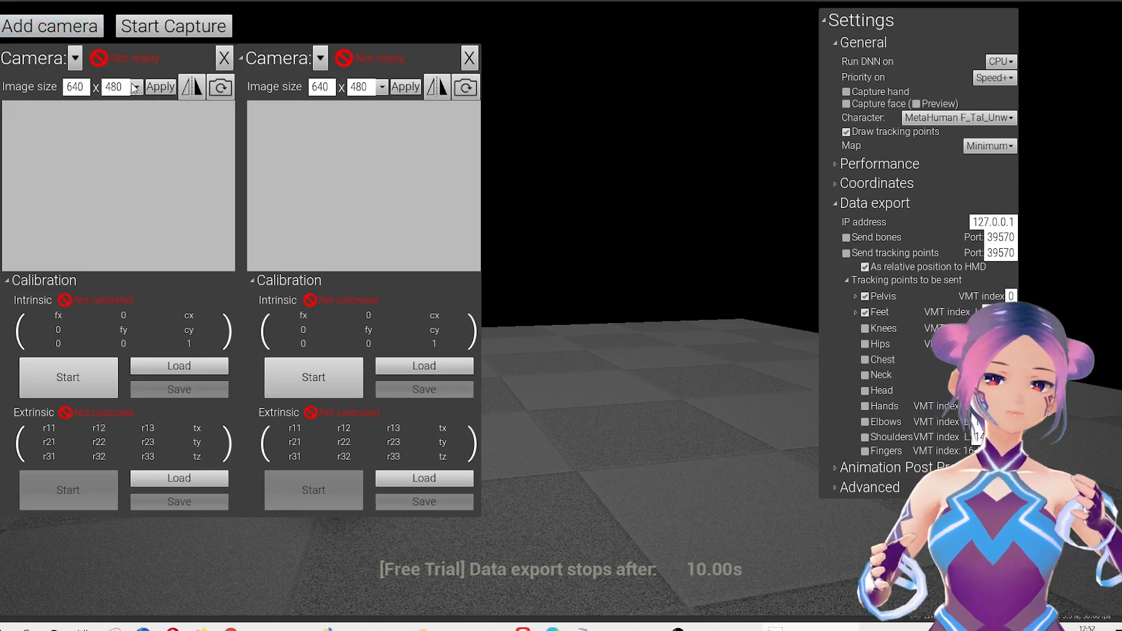
Set camera 1 to the HD Pro Webcam C920 at 1280x720 and list devices for camera 2
left_click(136, 86)
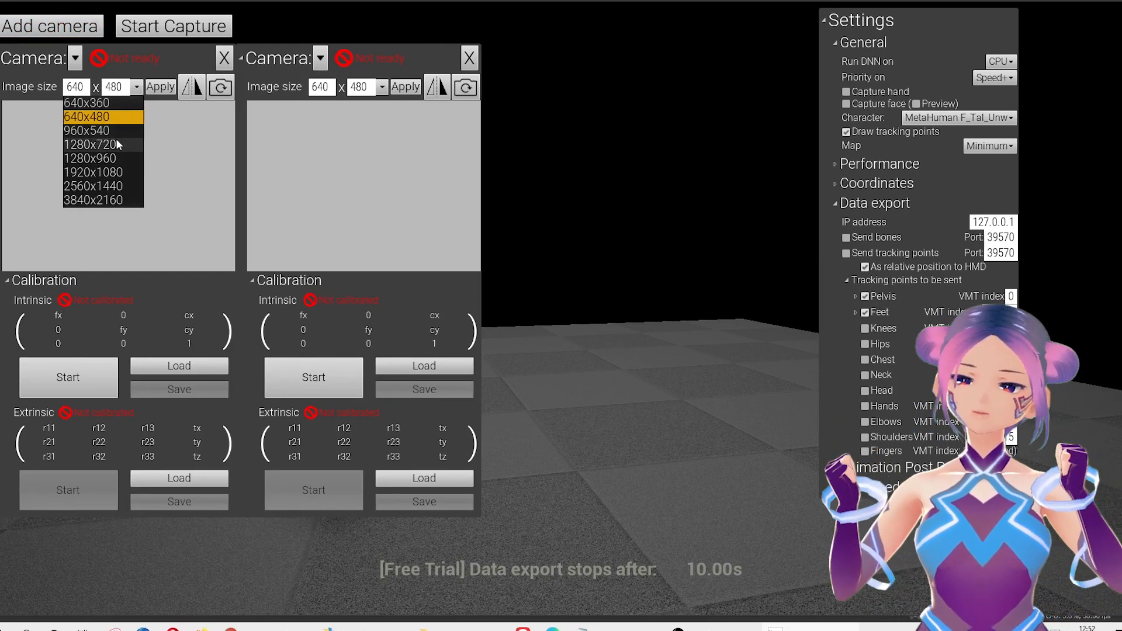
left_click(90, 144)
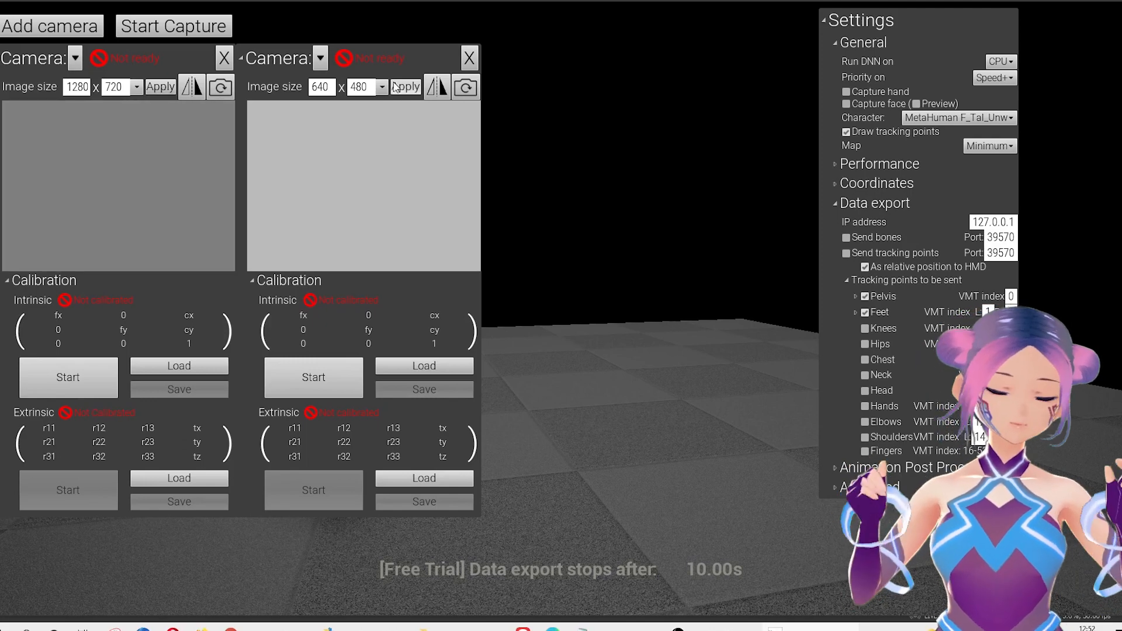
left_click(74, 58)
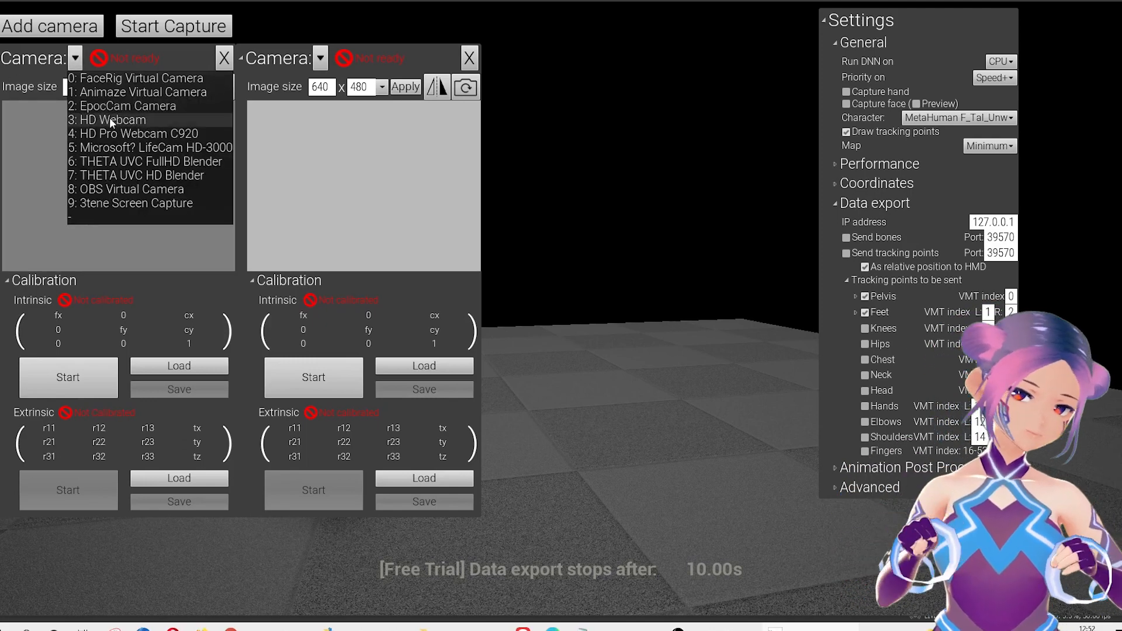
left_click(139, 133)
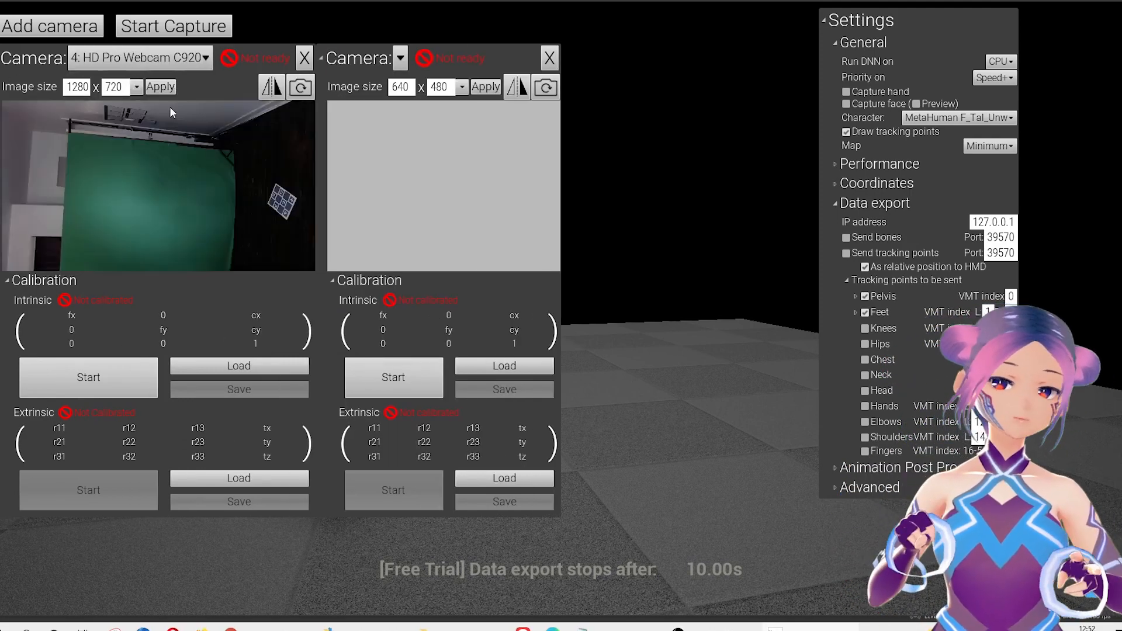
left_click(301, 87)
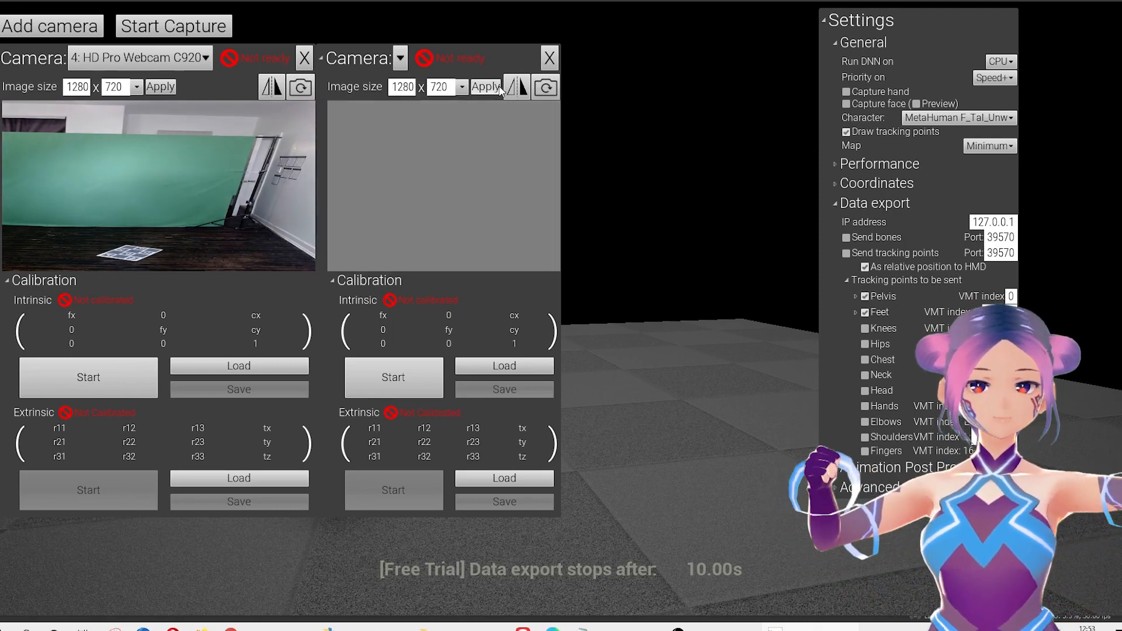
left_click(400, 59)
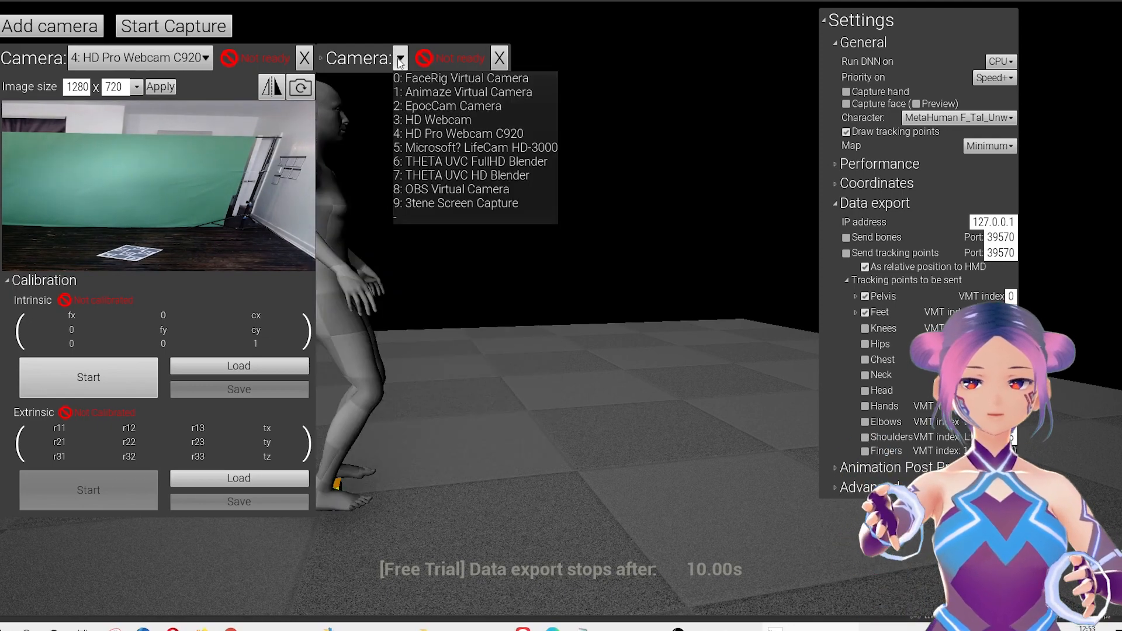
mouse_move(476, 147)
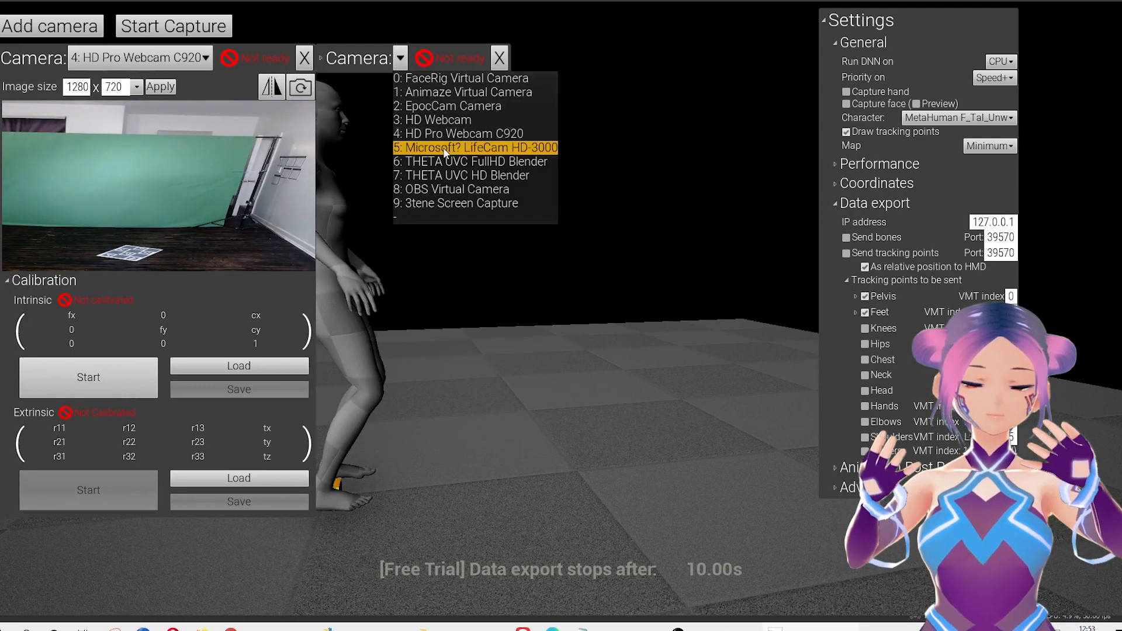
Choose the LifeCam HD-3000 as the second camera's device
left_click(474, 147)
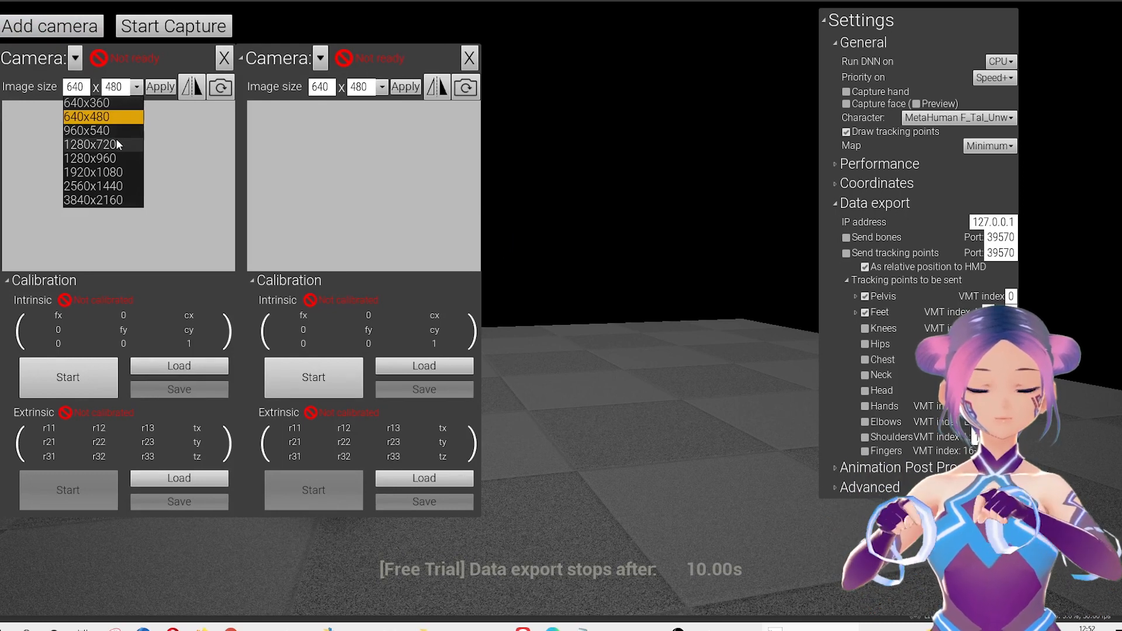
Assign HD Pro Webcam C920 to camera 1 and LifeCam HD-3000 to camera 2 at 1280x720
left_click(90, 144)
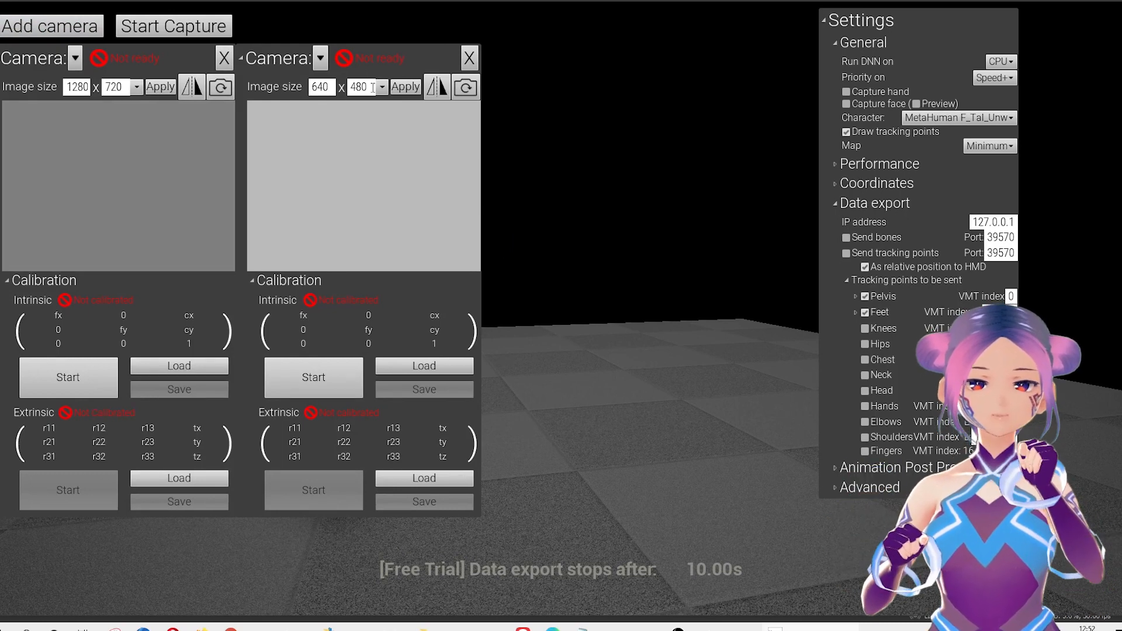
left_click(74, 58)
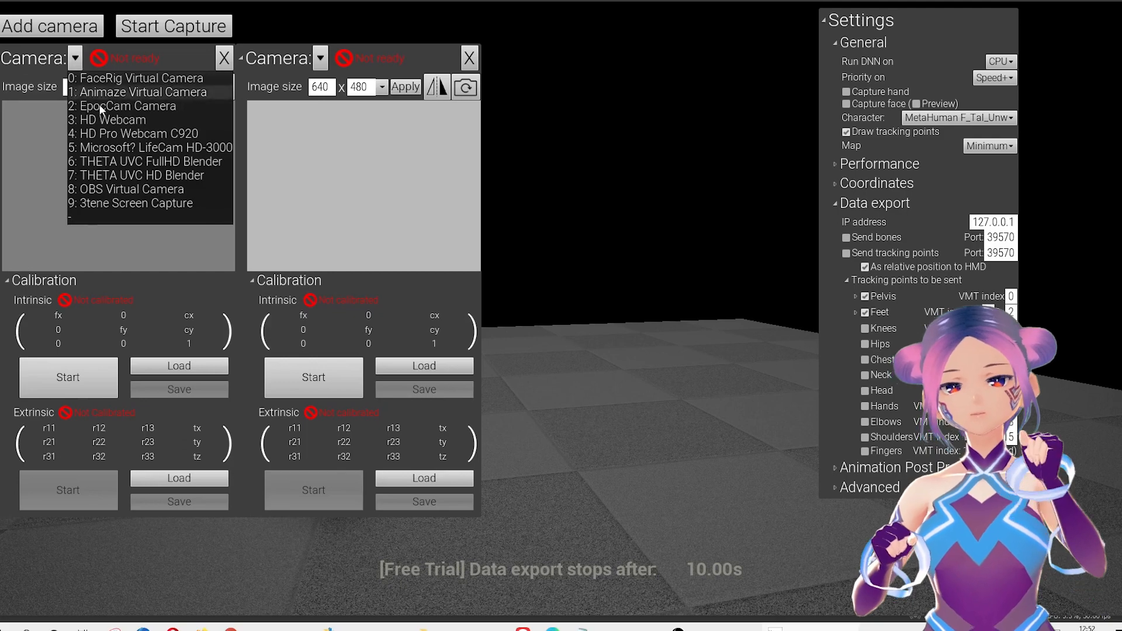
left_click(138, 133)
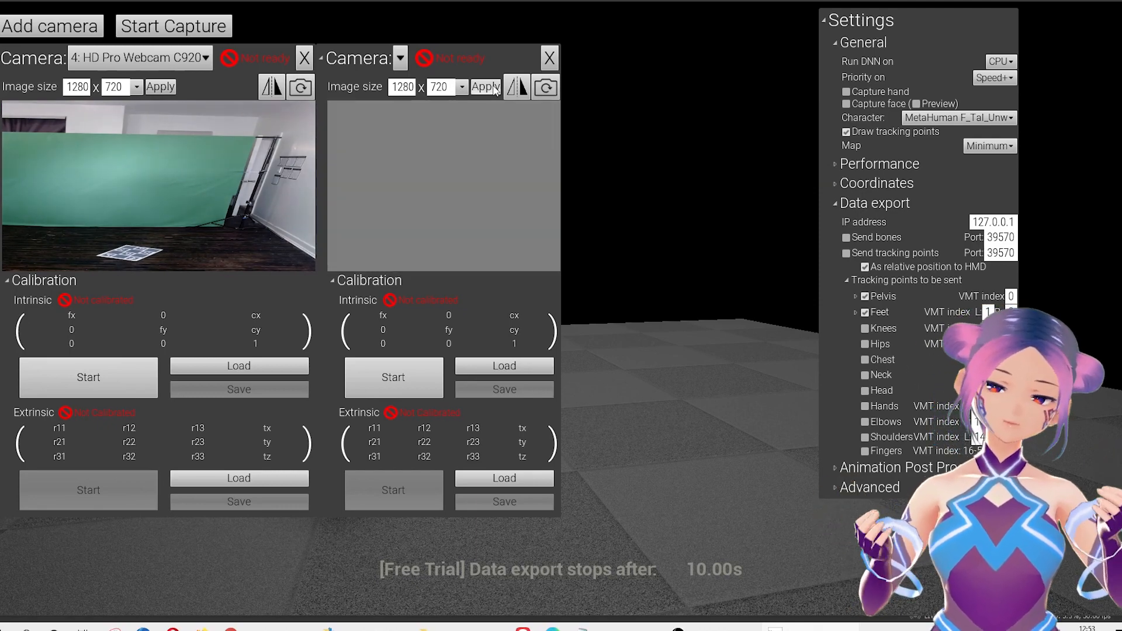
left_click(399, 59)
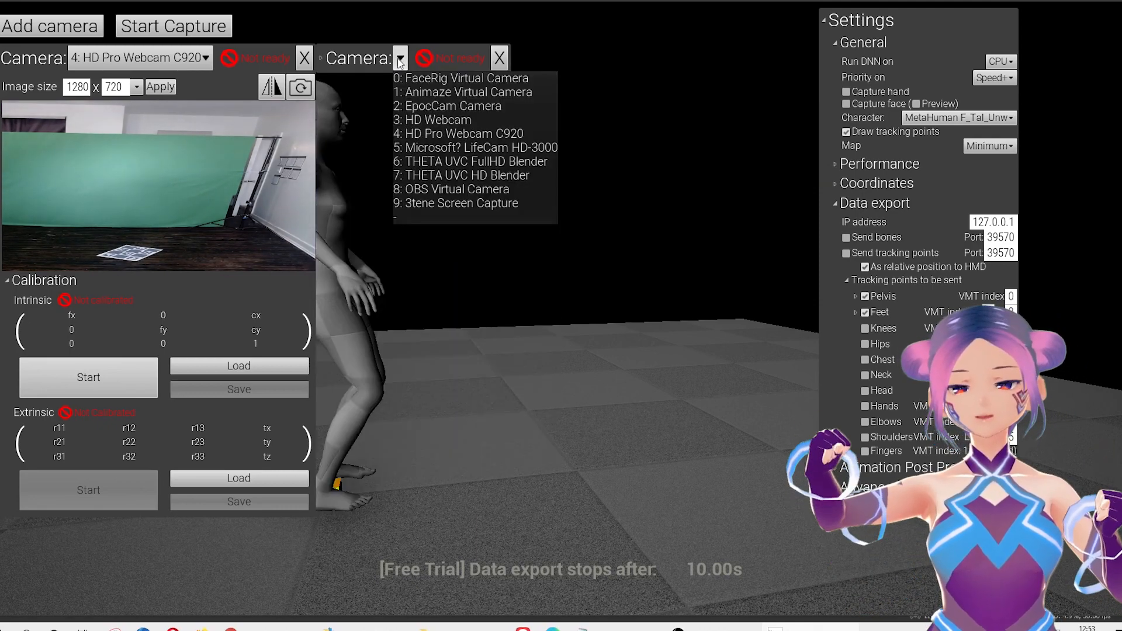
mouse_move(475, 148)
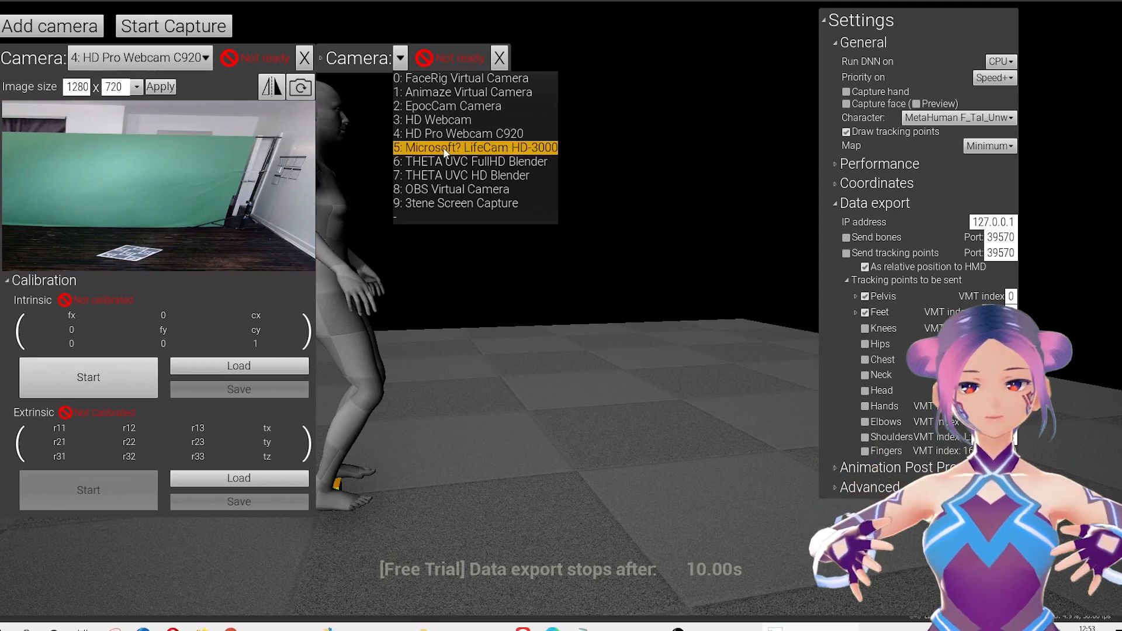
left_click(474, 147)
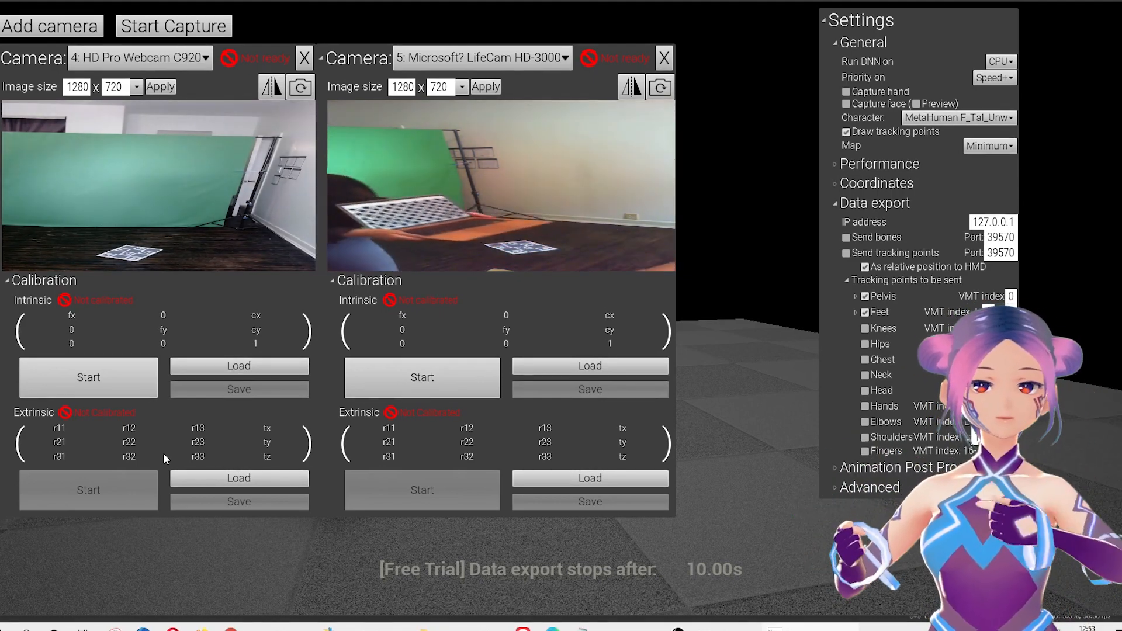
Run intrinsic calibration on both webcams until each reports Calibrated
left_click(88, 378)
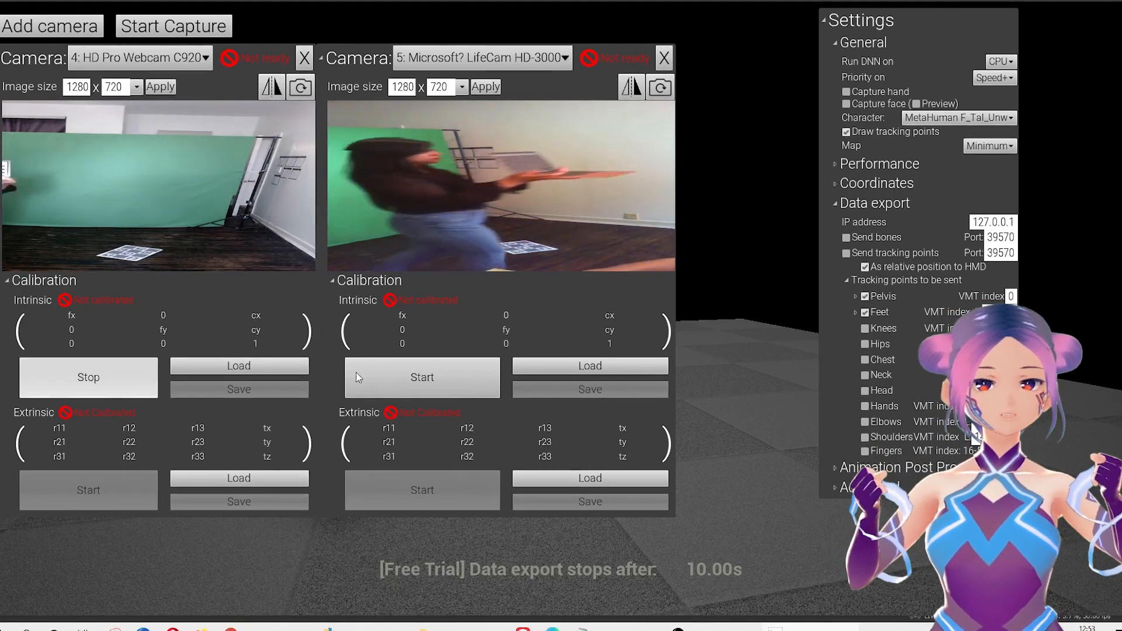
left_click(422, 378)
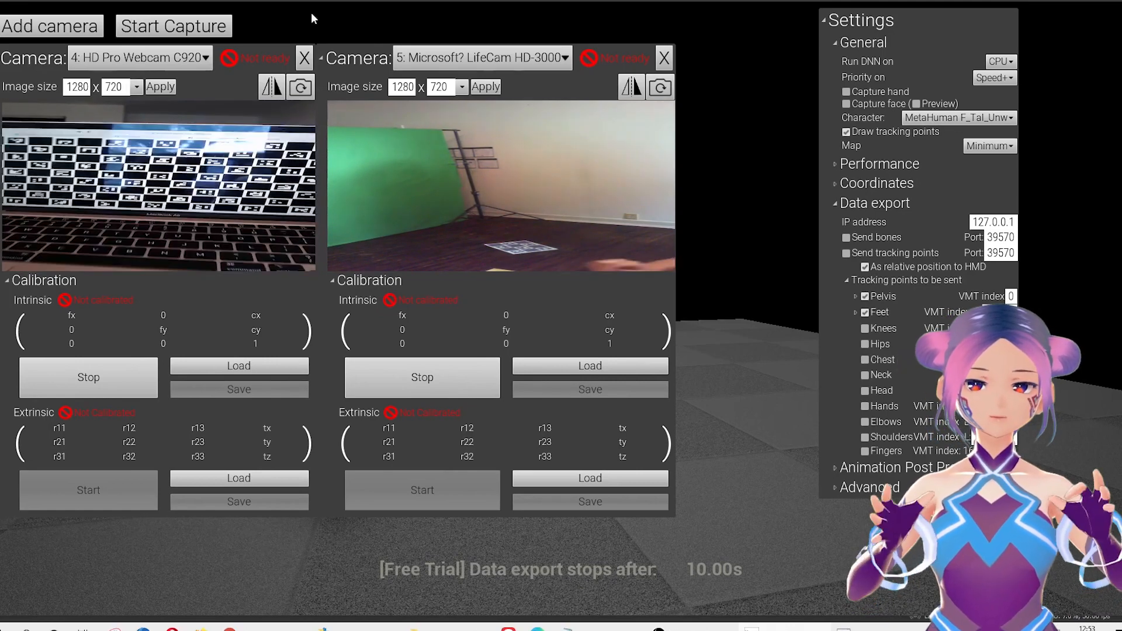
left_click(88, 377)
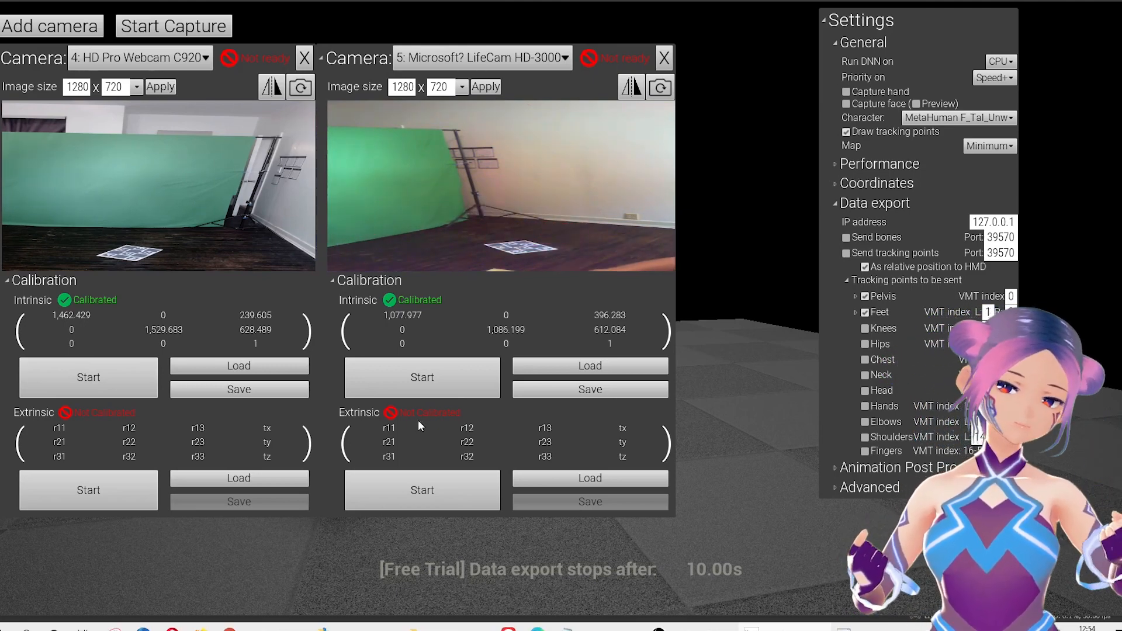
Run extrinsic calibration on camera 1 and camera 2 using the floor marker
left_click(87, 490)
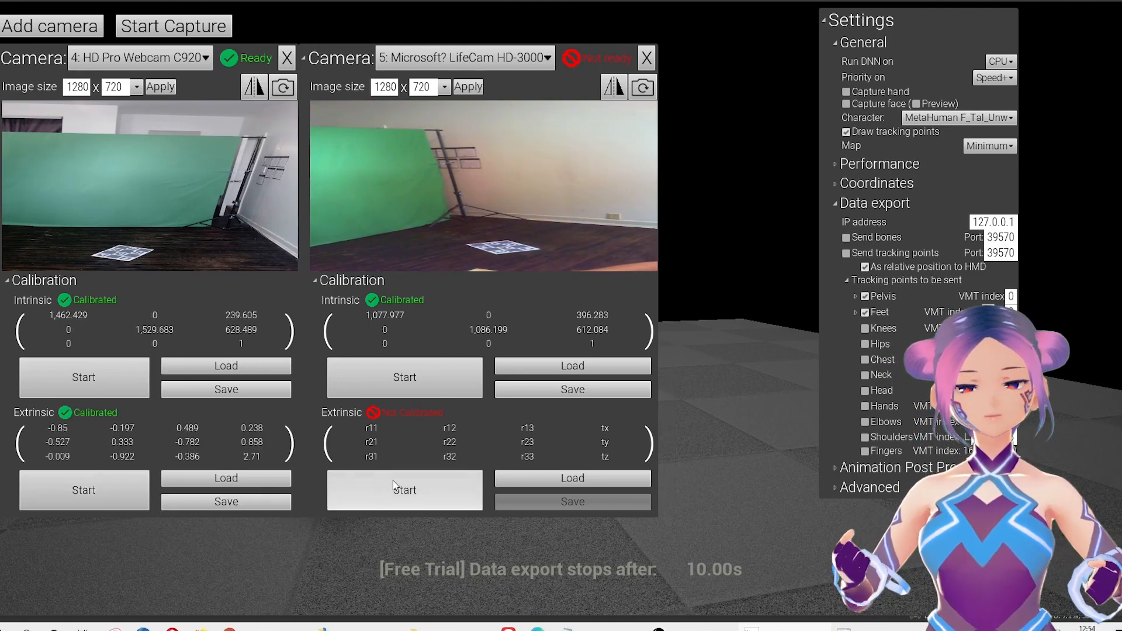
left_click(399, 489)
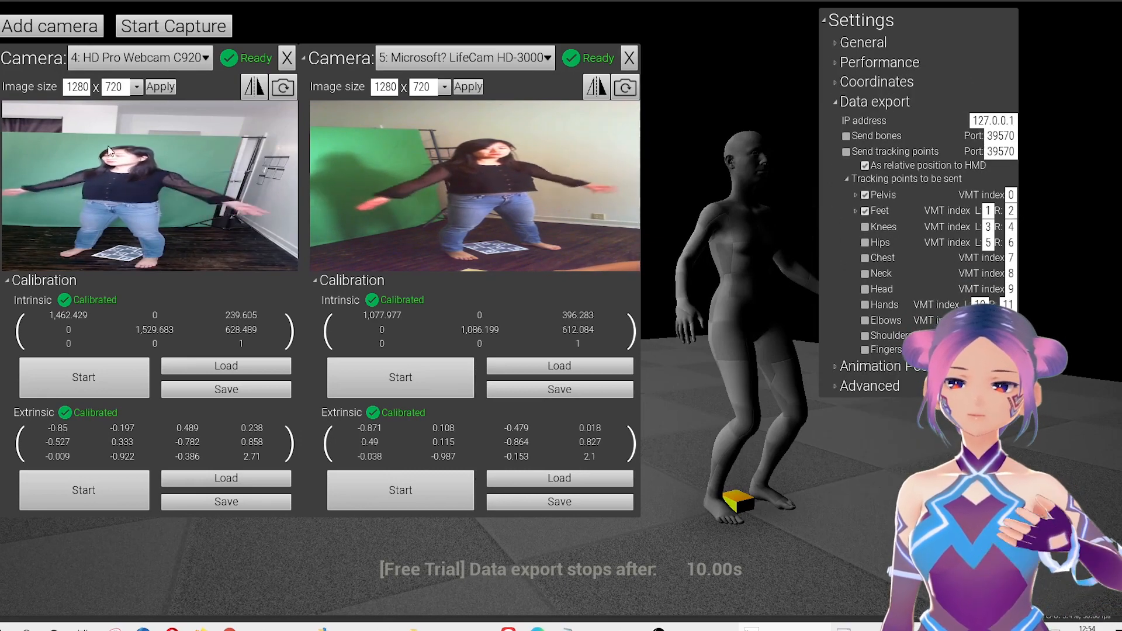
Start a test capture of the mannequin from both webcams, then stop it
left_click(173, 25)
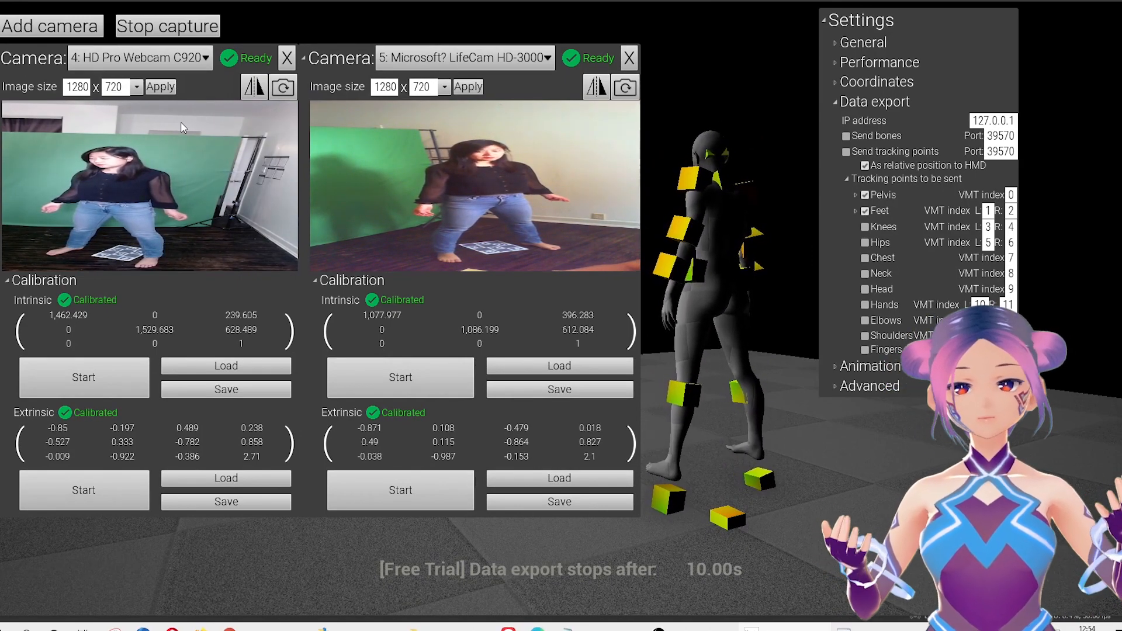
left_click(167, 26)
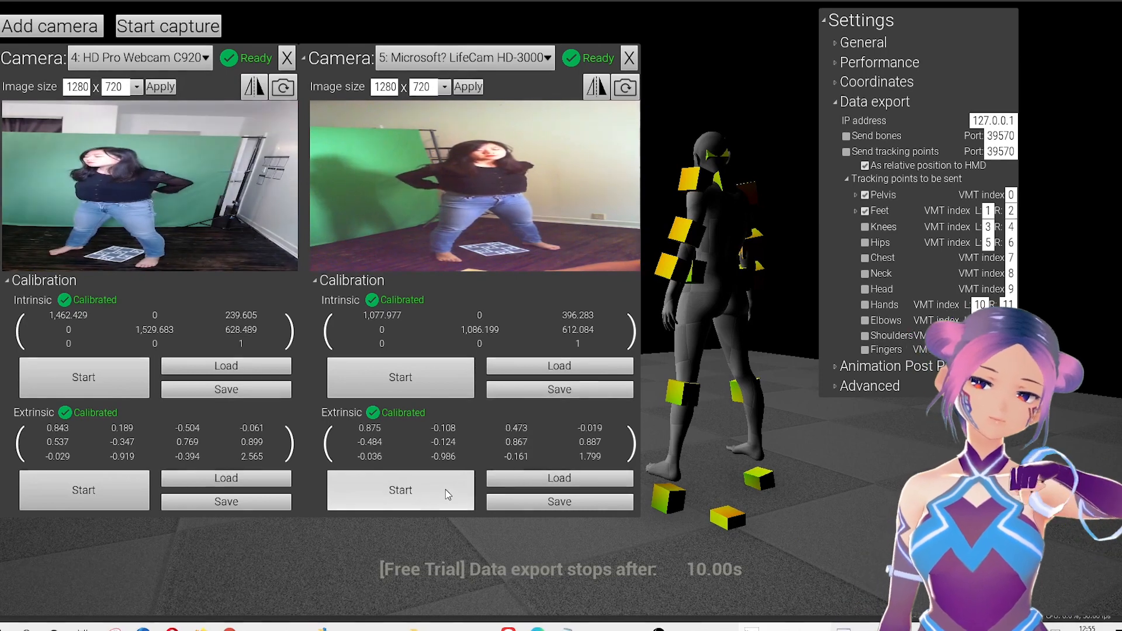
Switch Character to VRM runtime load in General settings and restart capture onto the avatar
left_click(167, 25)
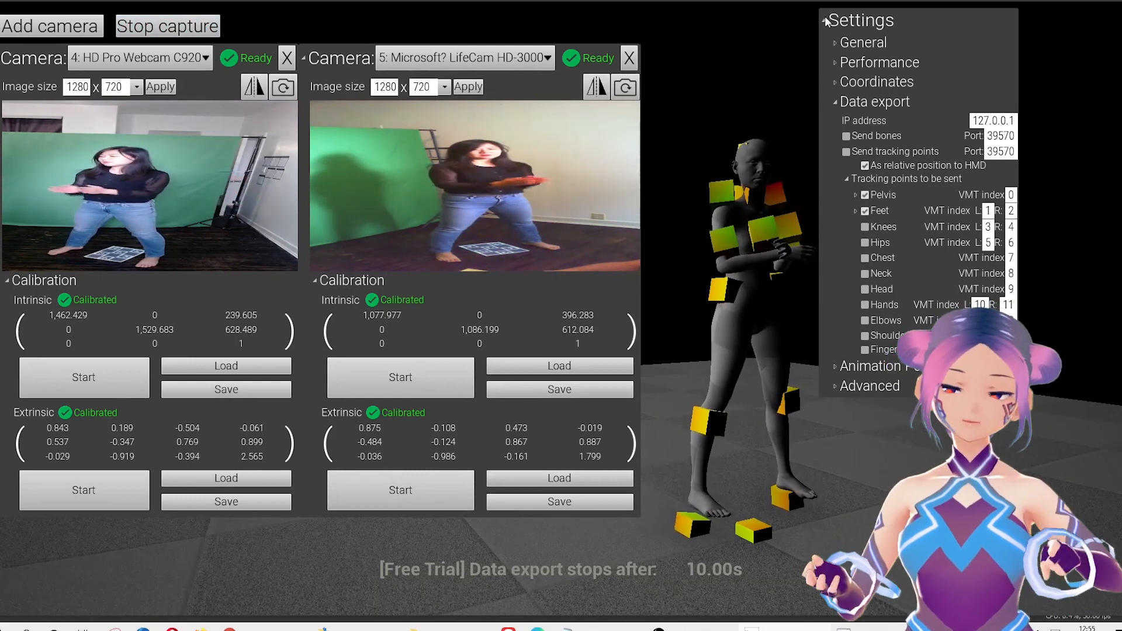
left_click(861, 20)
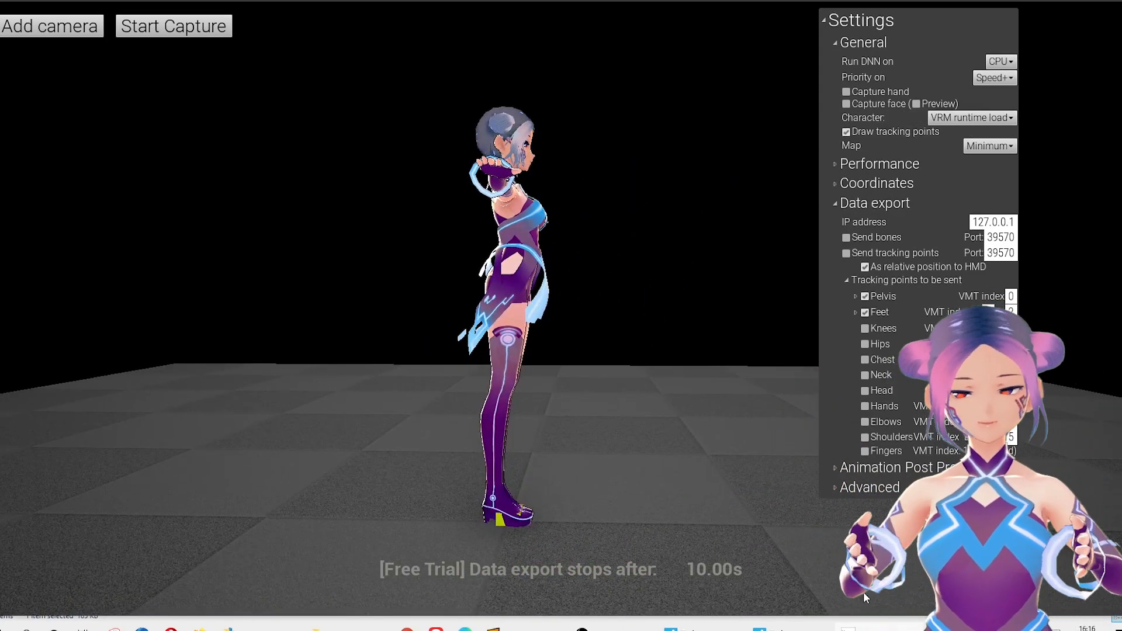
left_click(173, 26)
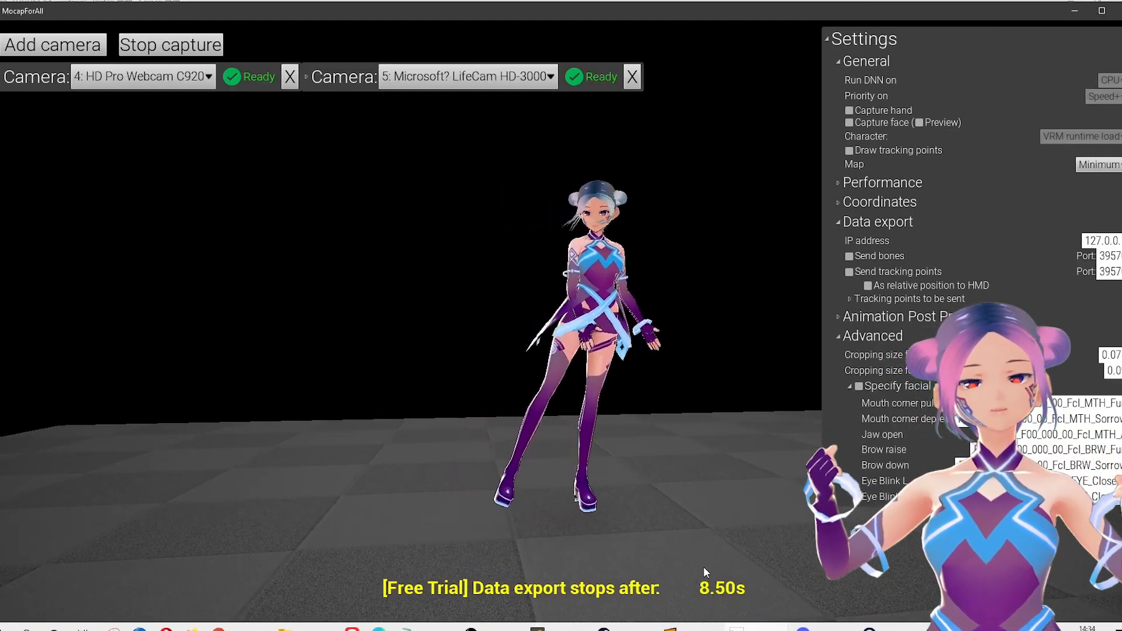